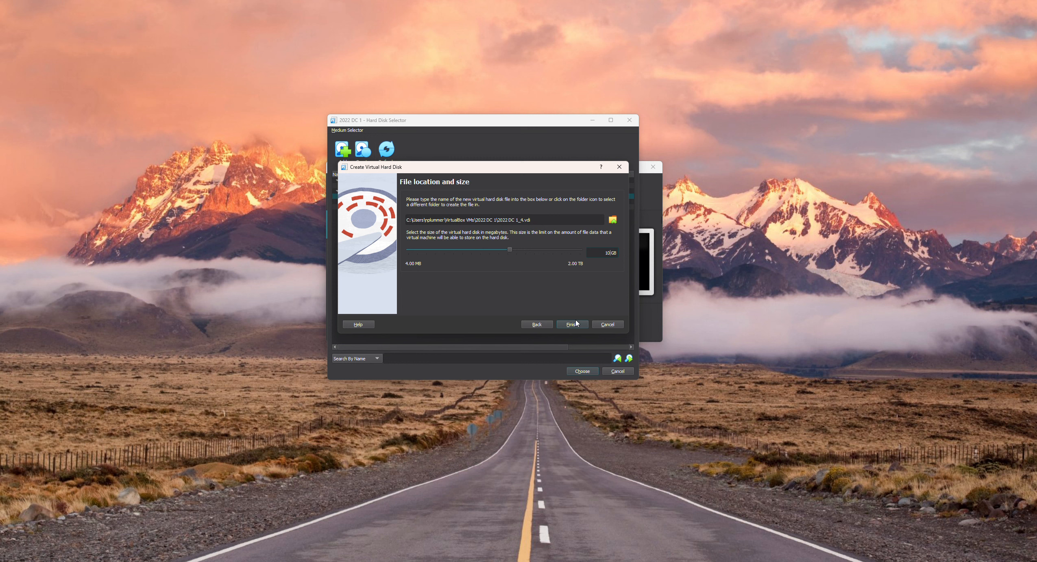
Finish creating the 10 GB disk and attach 2022 DC 1_1.vdi to the SATA controller
{"action": "left_click", "coordinate": [571, 324]}
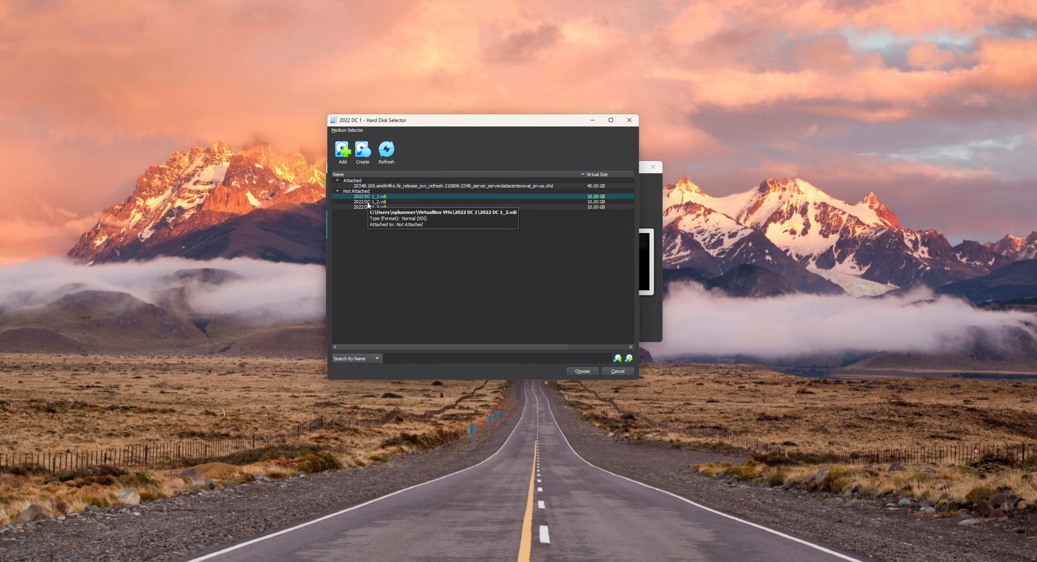
{"action": "left_click", "coordinate": [581, 371]}
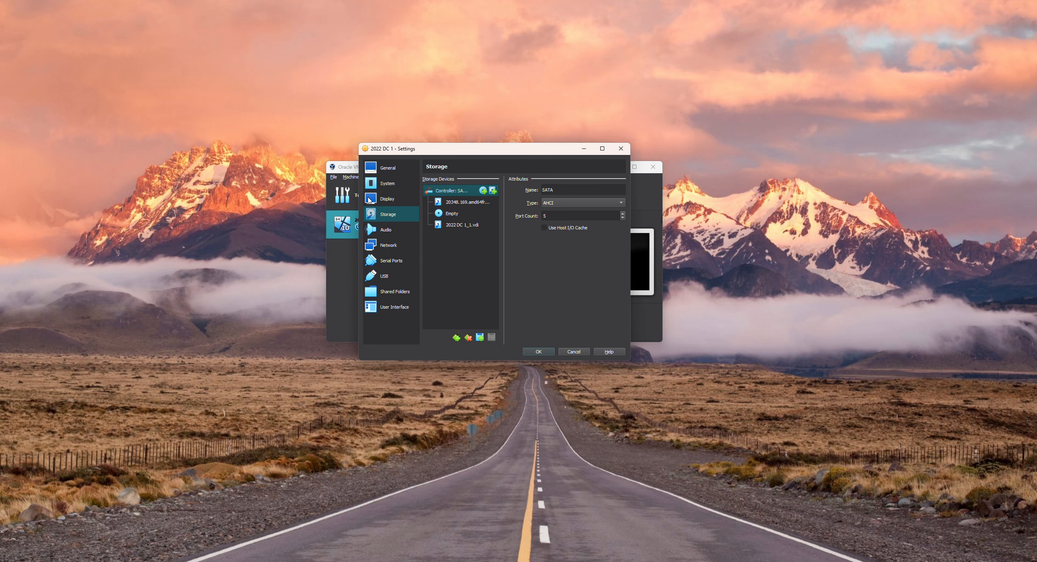
Bring up the SATA controller's context menu to add the other hard disks
{"action": "right_click", "coordinate": [451, 191]}
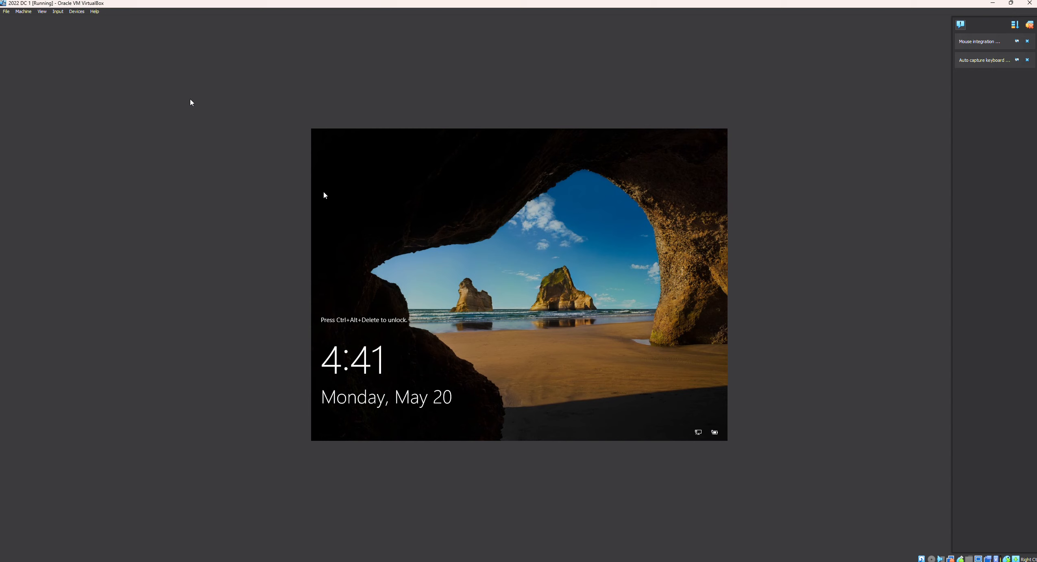
Send Ctrl-Alt-Del to the VM via Input > Keyboard to reach the sign-in screen
{"action": "left_click", "coordinate": [58, 11]}
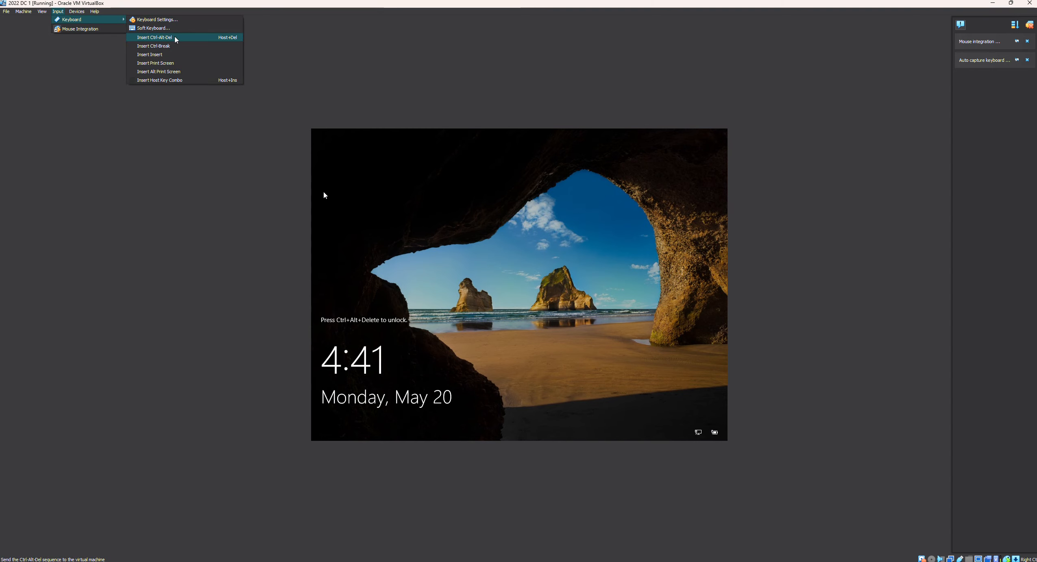
{"action": "left_click", "coordinate": [154, 37]}
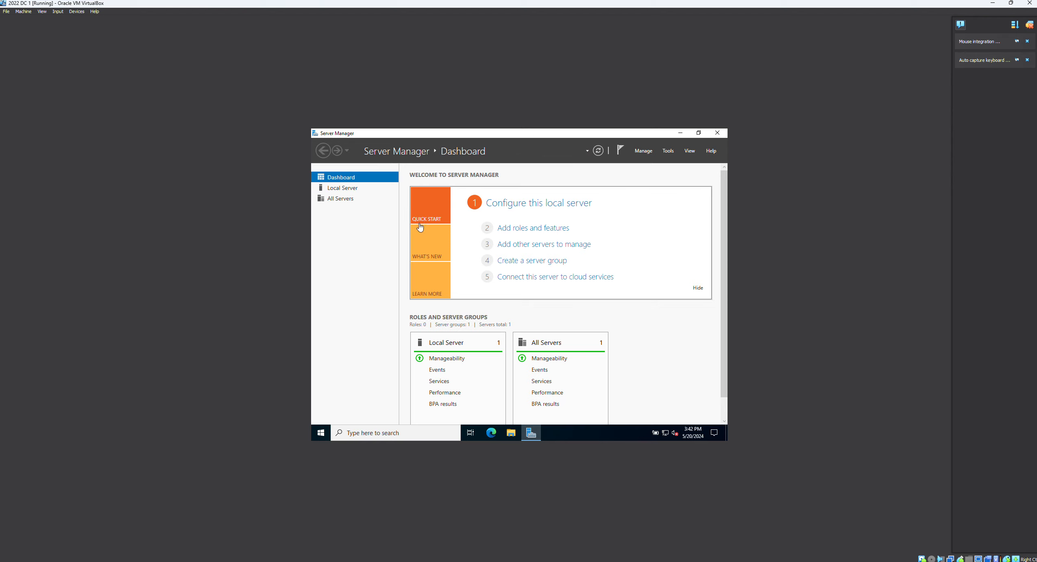
{"action": "mouse_move", "coordinate": [326, 215]}
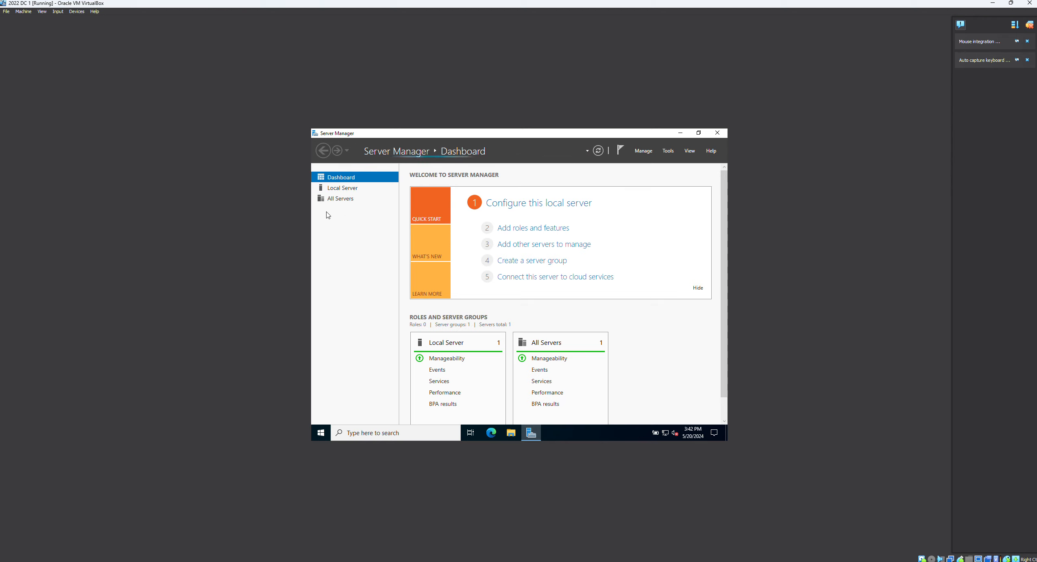